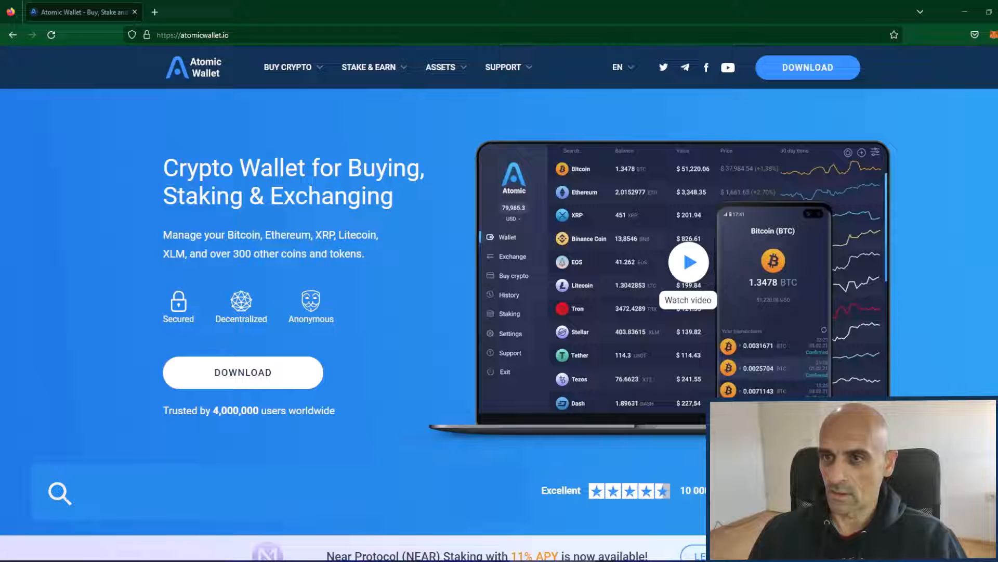
# Jump to the atomicwallet.io download section and dismiss the newsletter popup
pyautogui.write('https://www.yout')
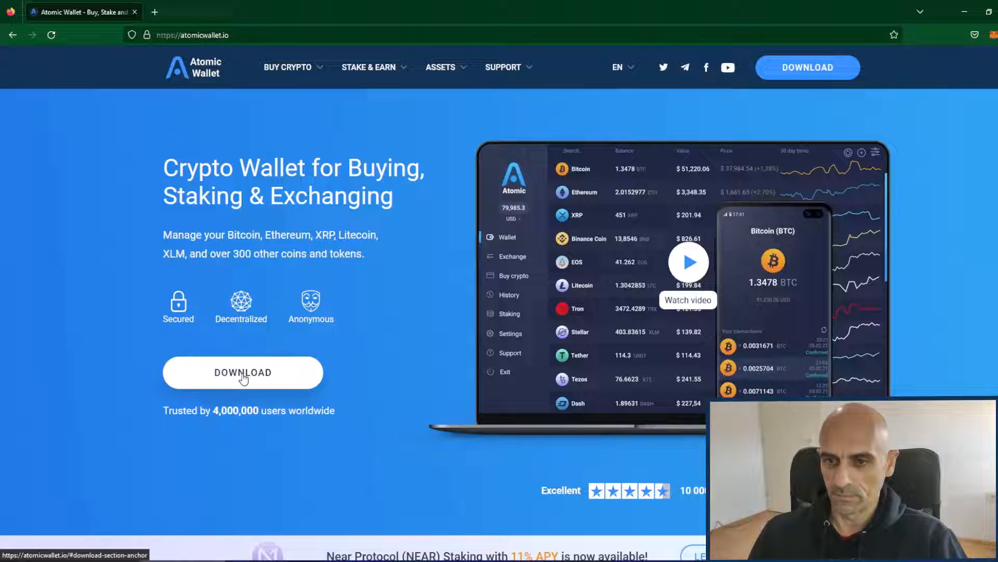
pyautogui.click(242, 372)
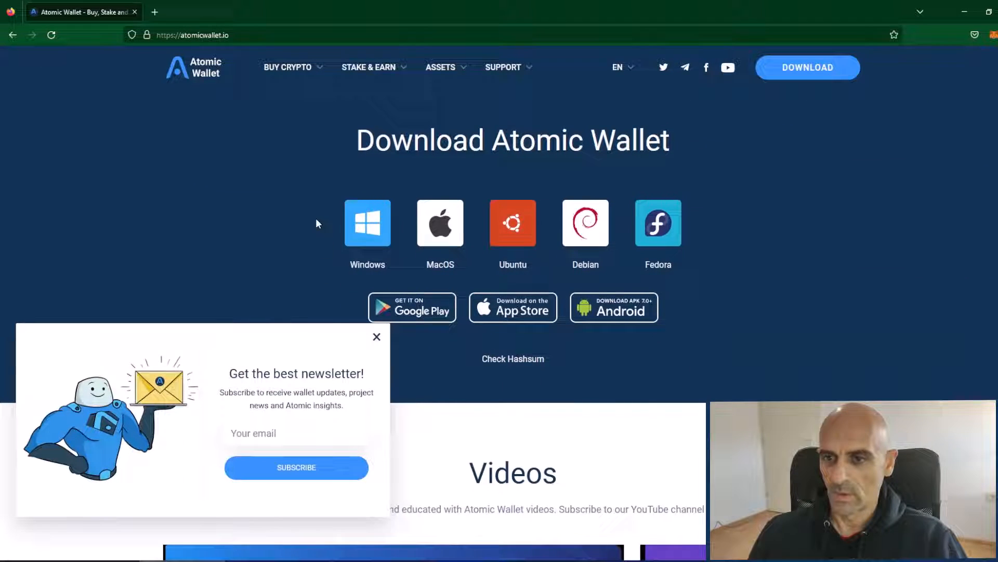
pyautogui.click(377, 335)
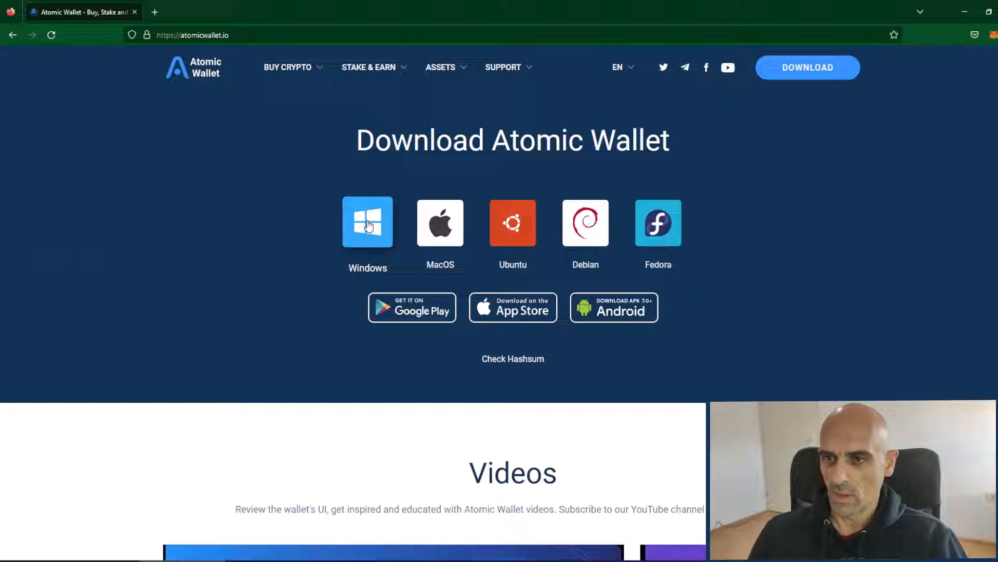
# Download the Windows installer (atomicwallet-2.55.4) and launch it from the downloads panel
pyautogui.click(367, 223)
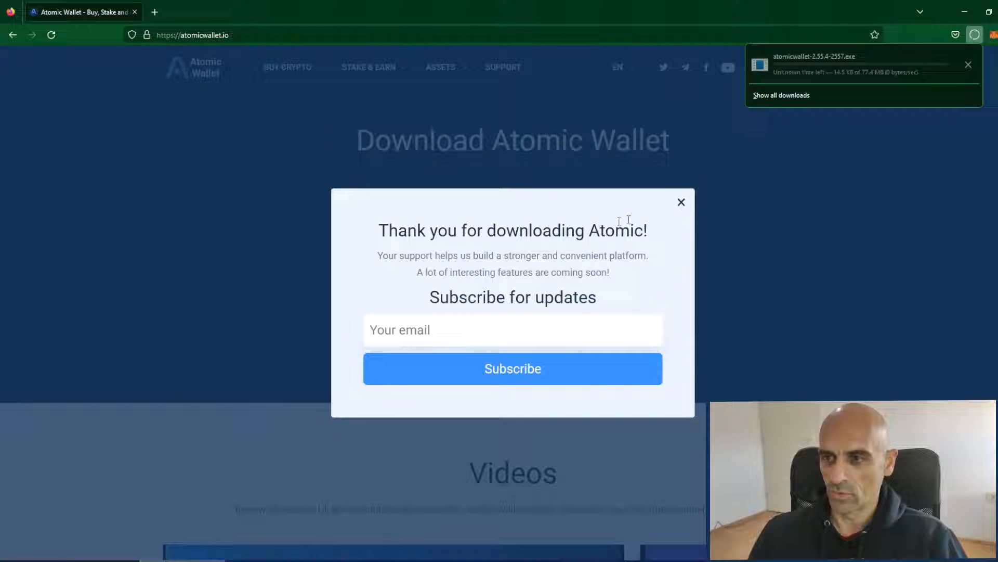
pyautogui.click(680, 202)
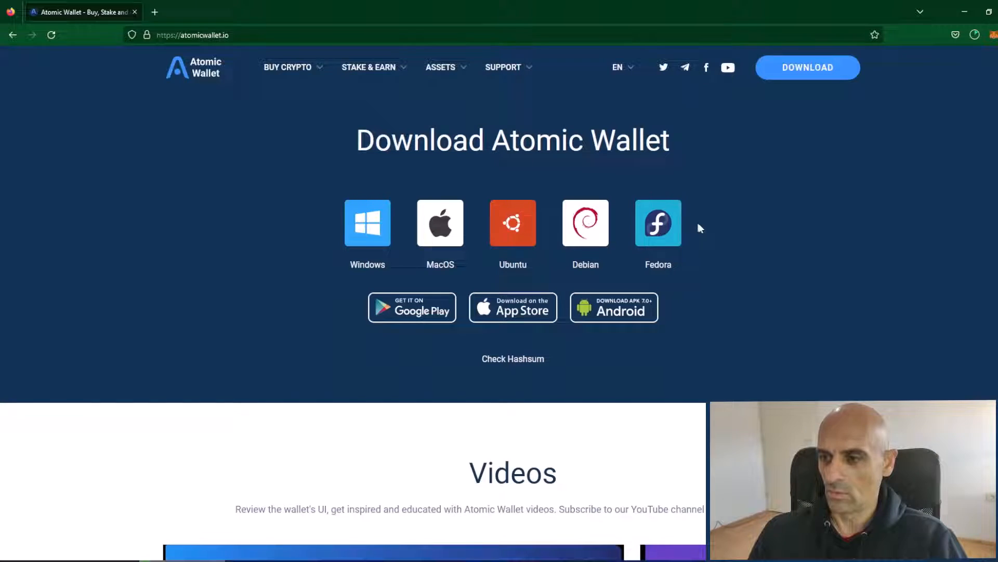
pyautogui.click(367, 224)
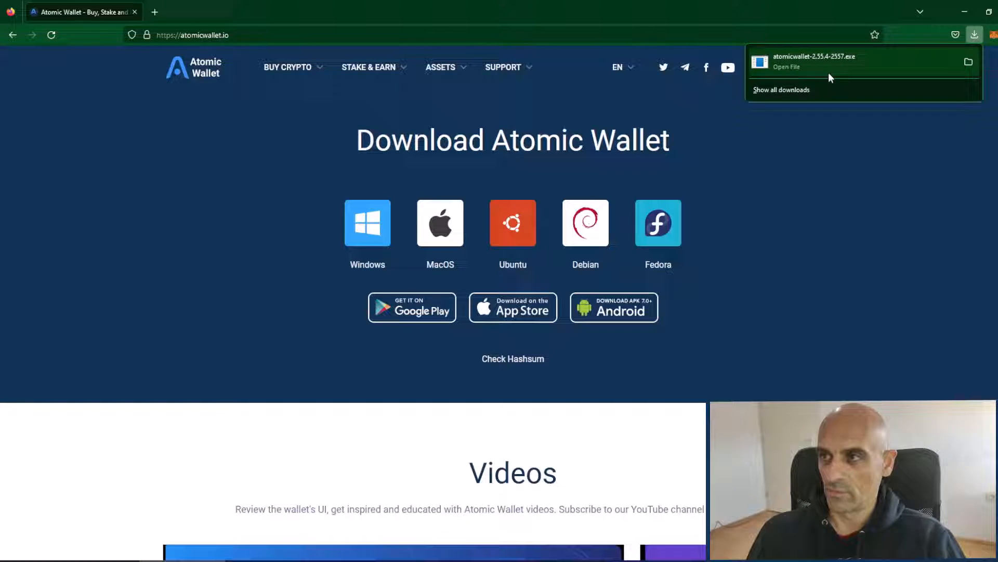
pyautogui.moveTo(830, 66)
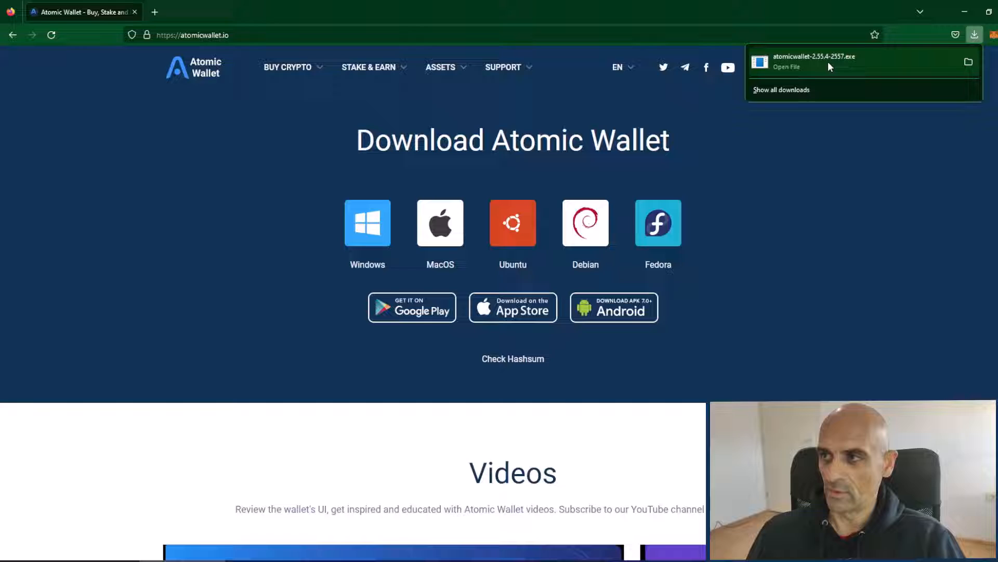
pyautogui.click(789, 66)
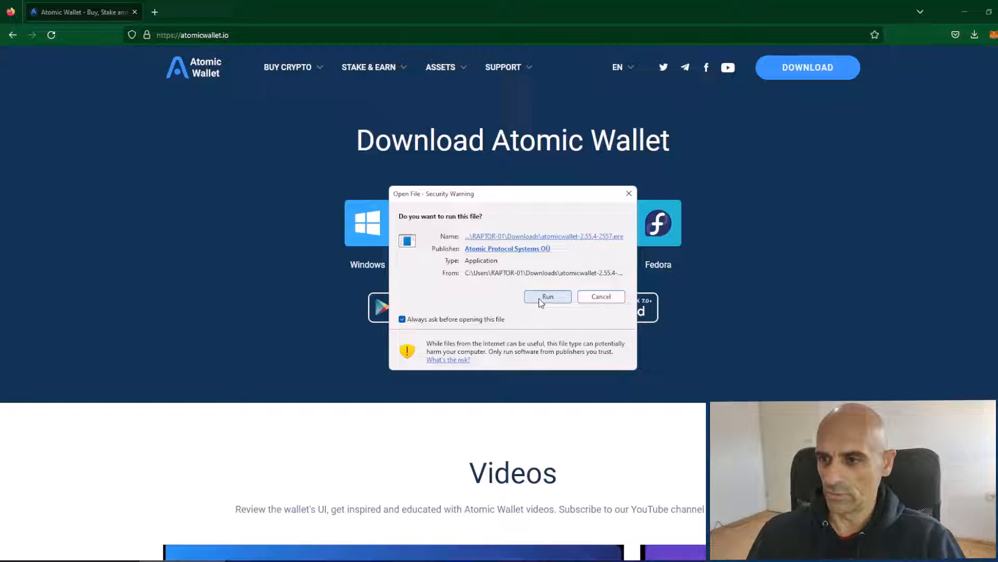
pyautogui.click(546, 296)
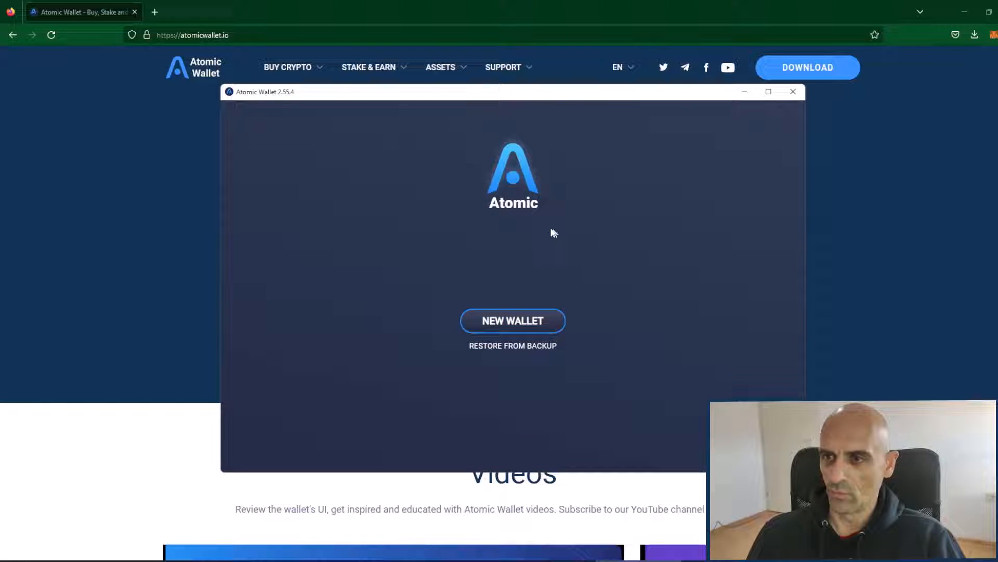
pyautogui.moveTo(459, 295)
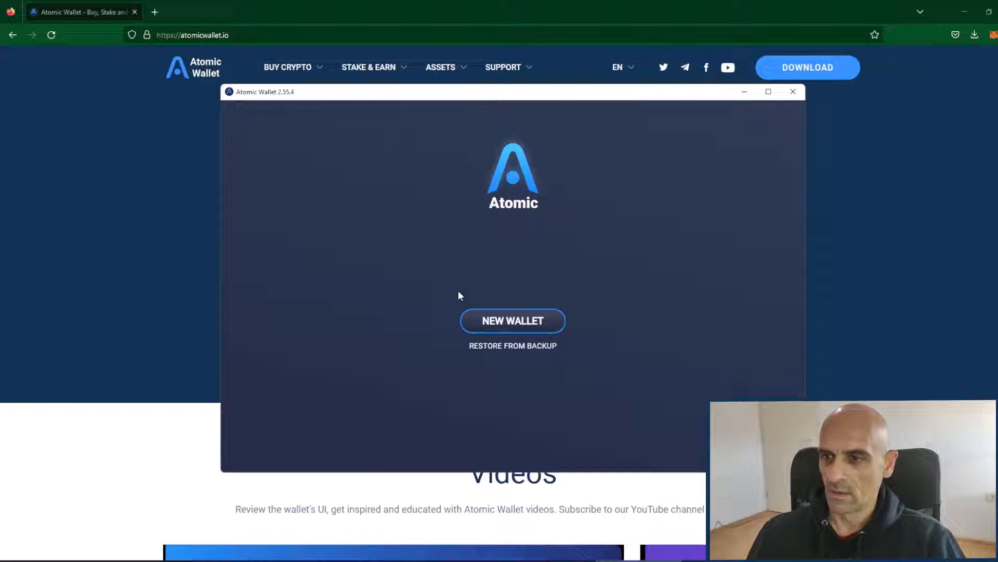
pyautogui.moveTo(512, 320)
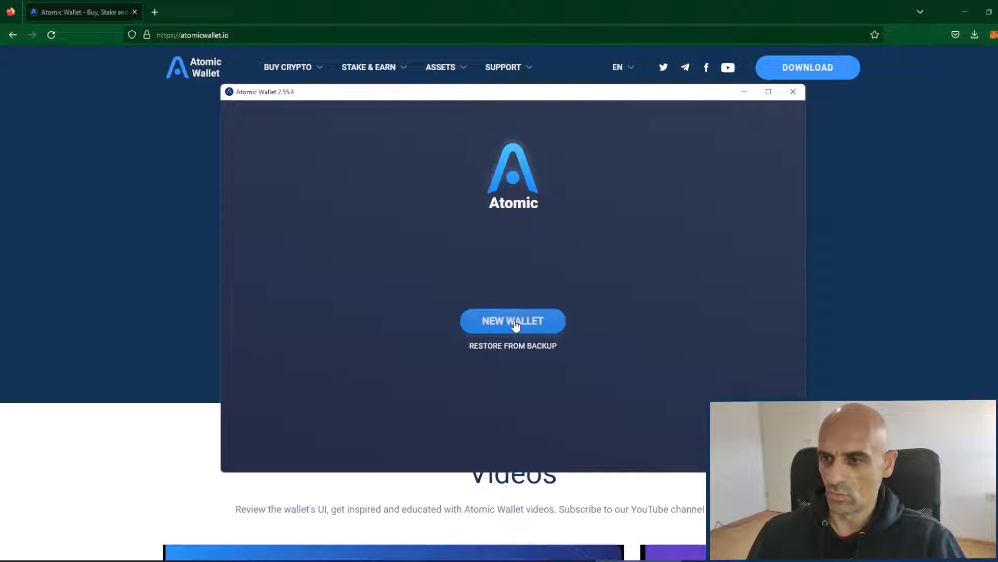
pyautogui.click(512, 320)
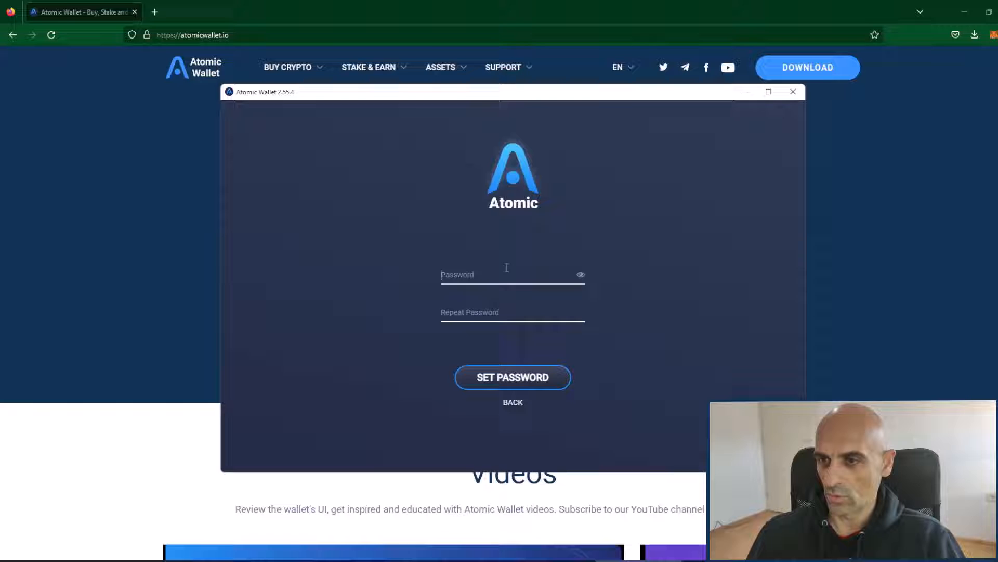
pyautogui.write('password')
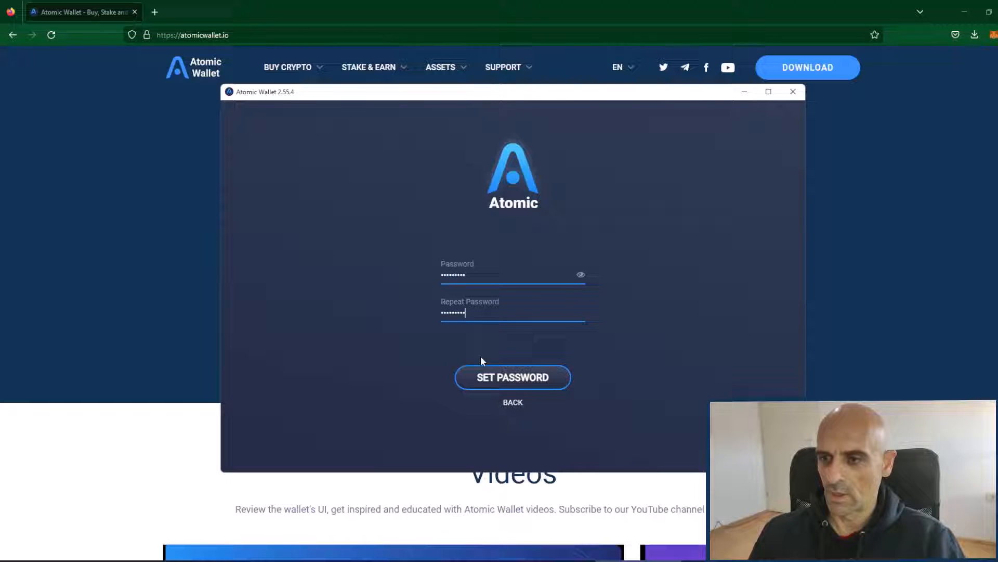
pyautogui.click(513, 376)
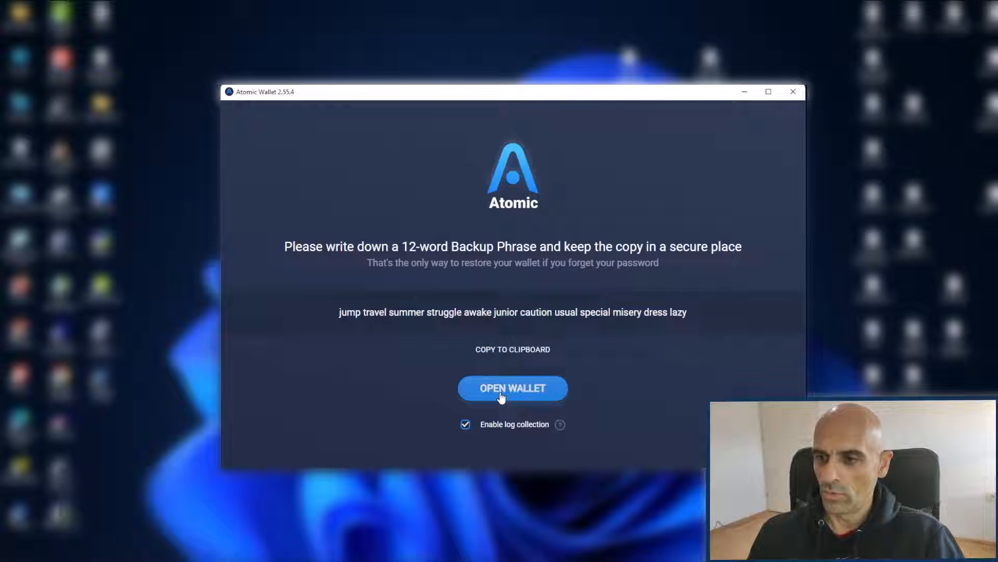
# Open the new wallet maximized and scroll through its zero-balance coin list
pyautogui.click(511, 387)
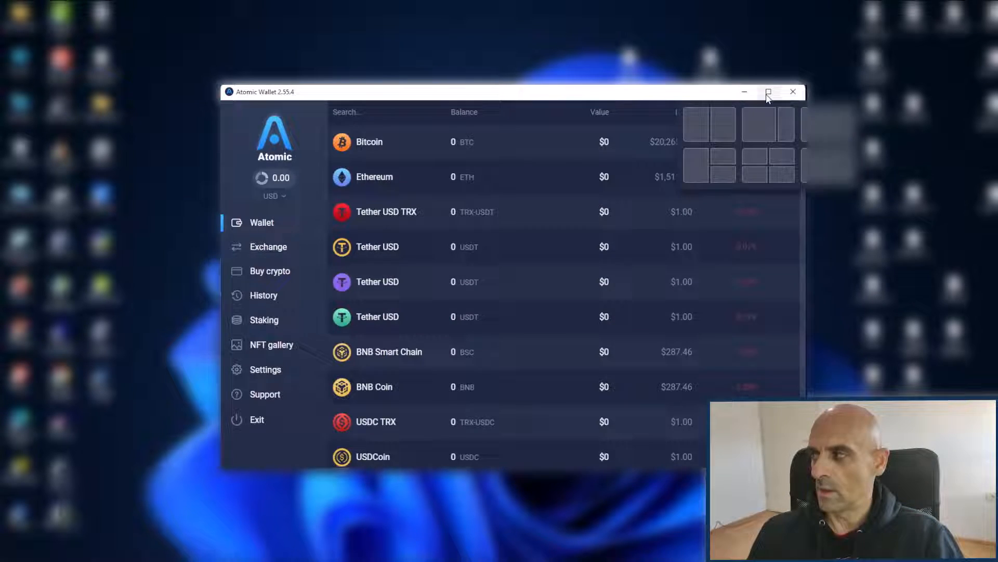
pyautogui.click(768, 91)
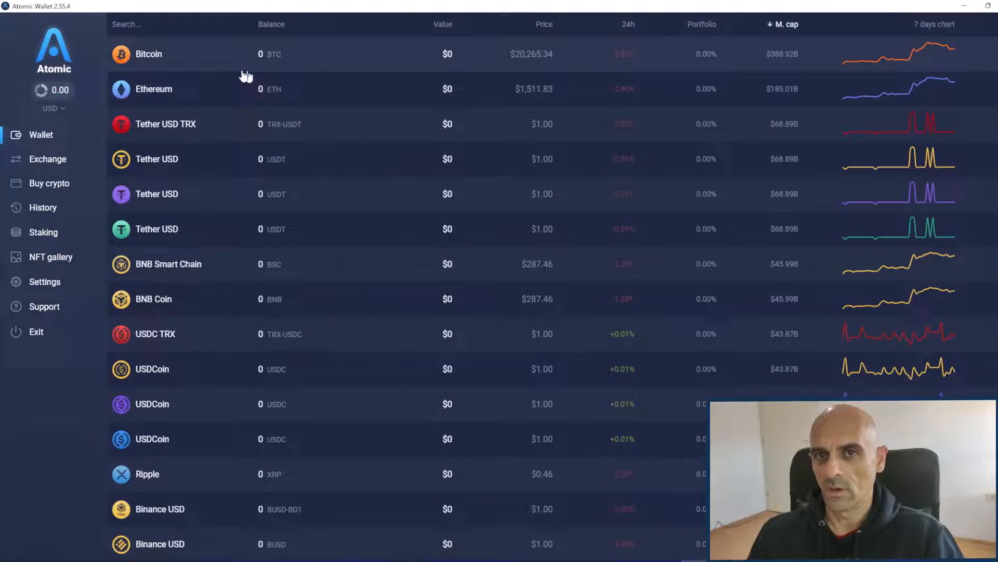
pyautogui.moveTo(729, 138)
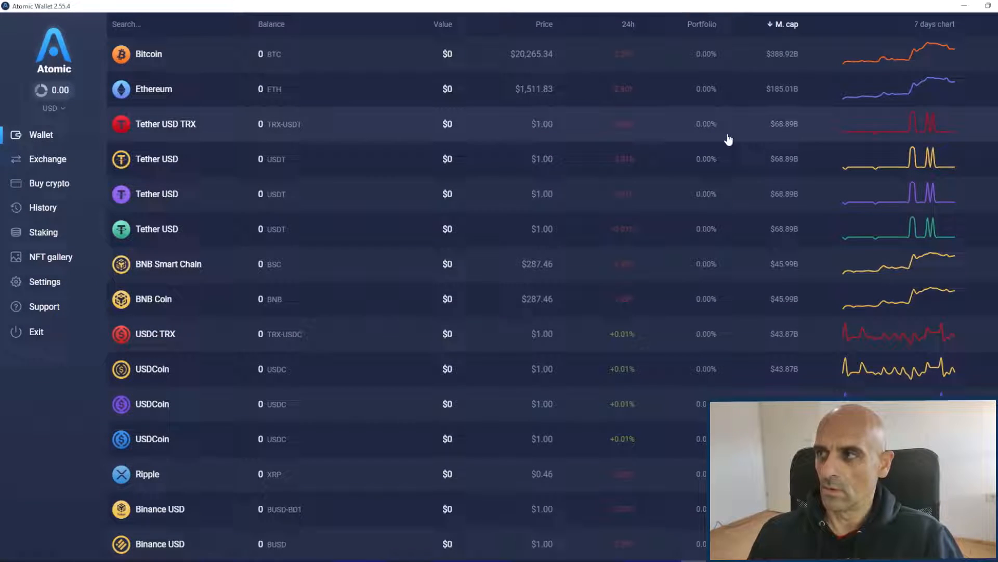
pyautogui.moveTo(523, 157)
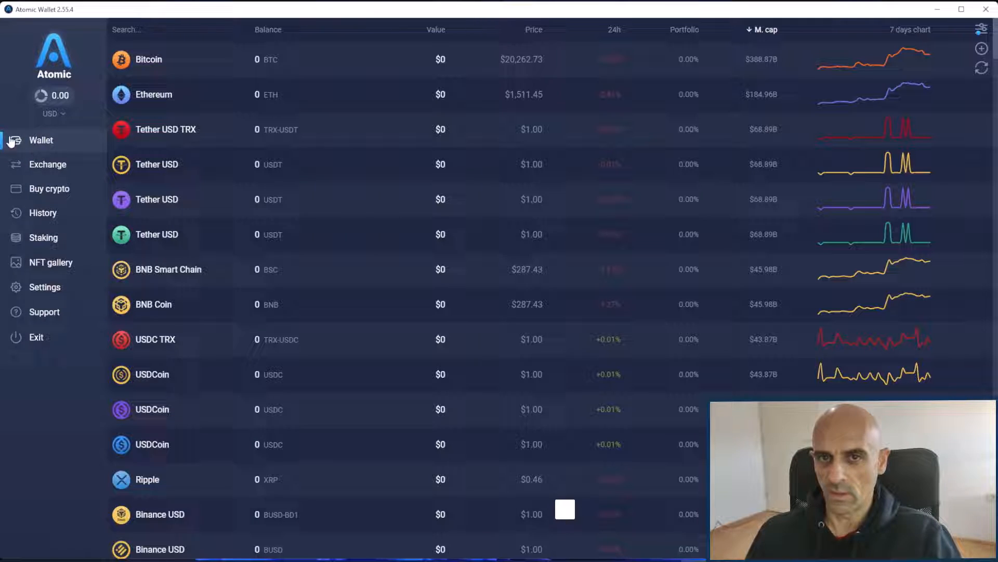
pyautogui.scroll(-3)
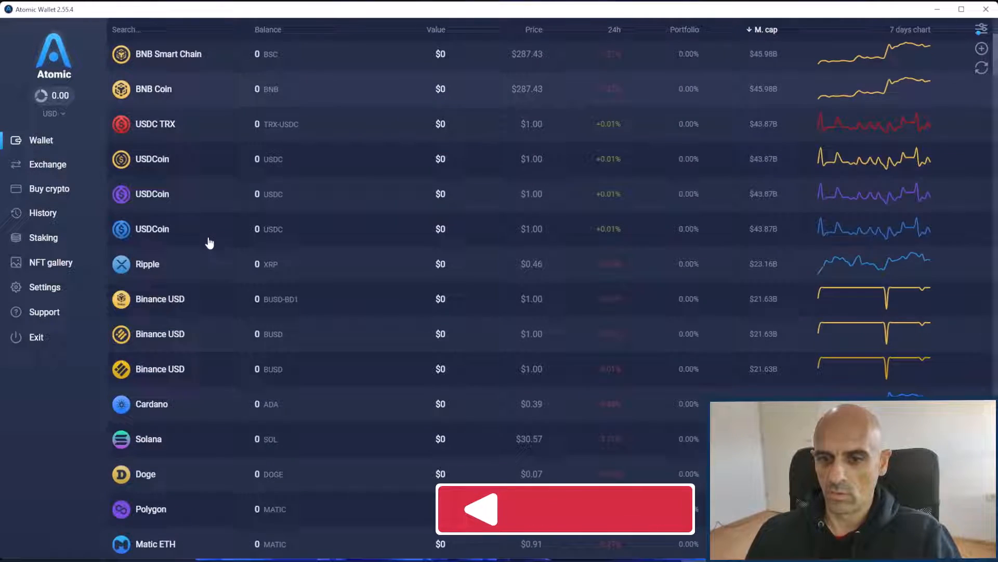
pyautogui.scroll(-3)
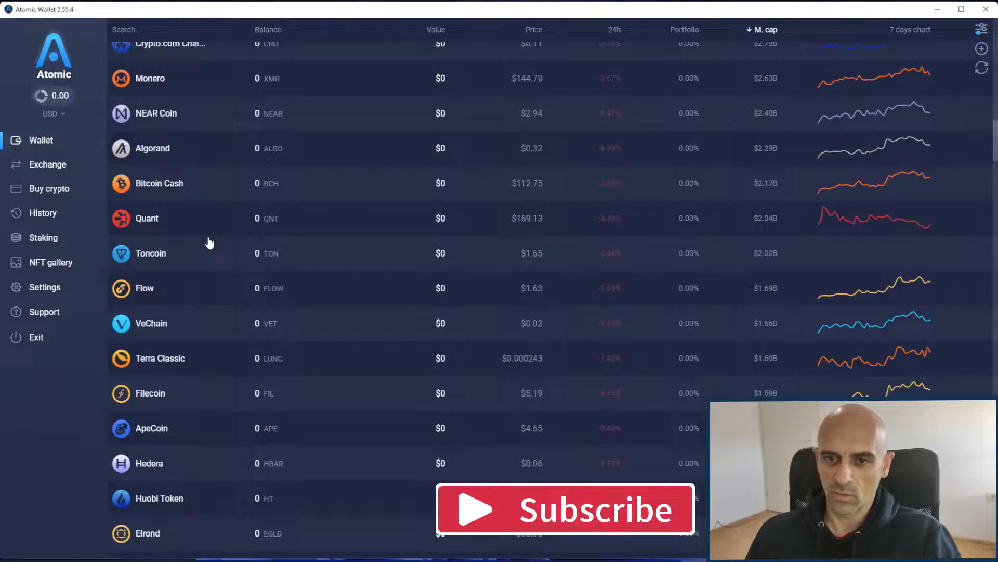
pyautogui.scroll(-3)
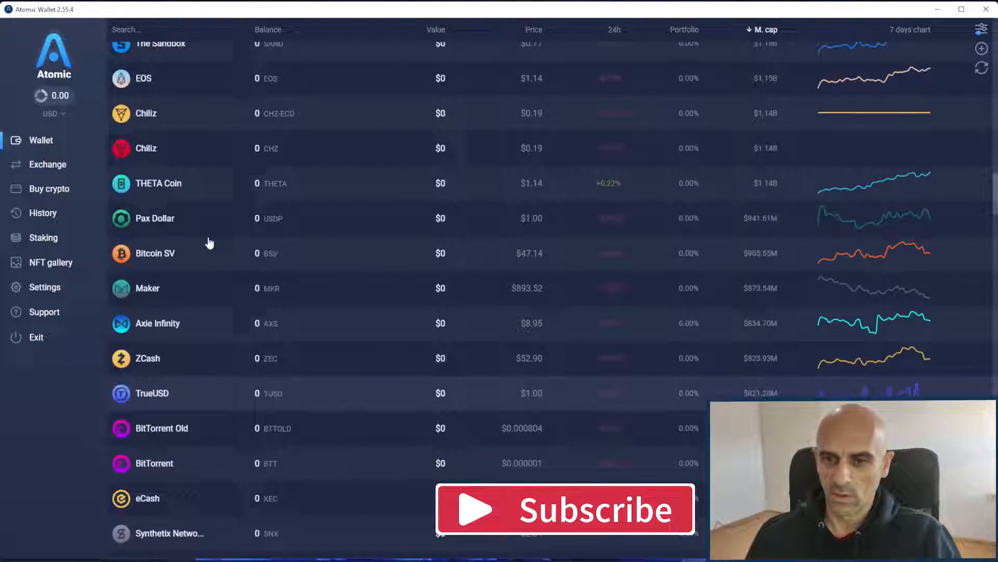
pyautogui.scroll(3)
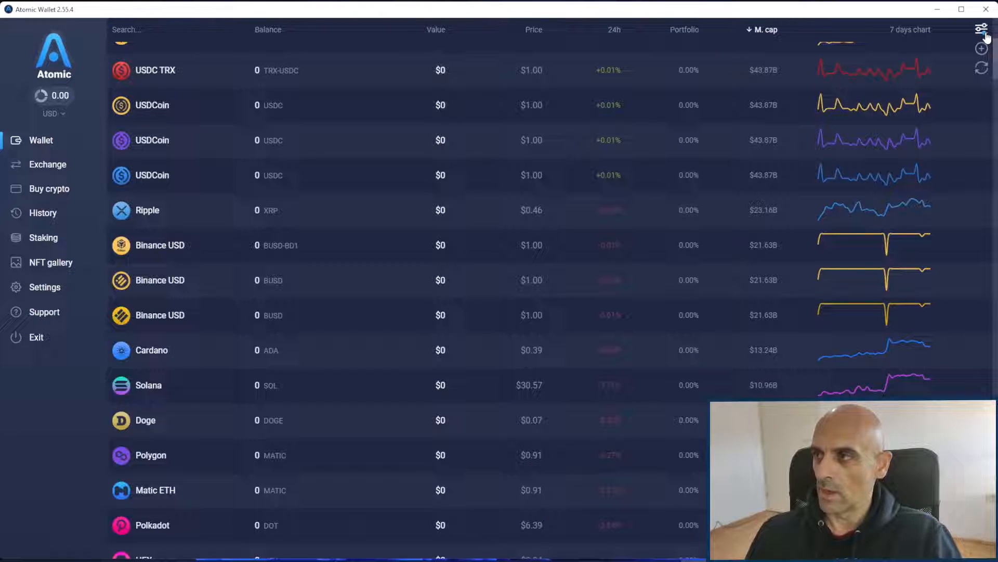
pyautogui.click(982, 29)
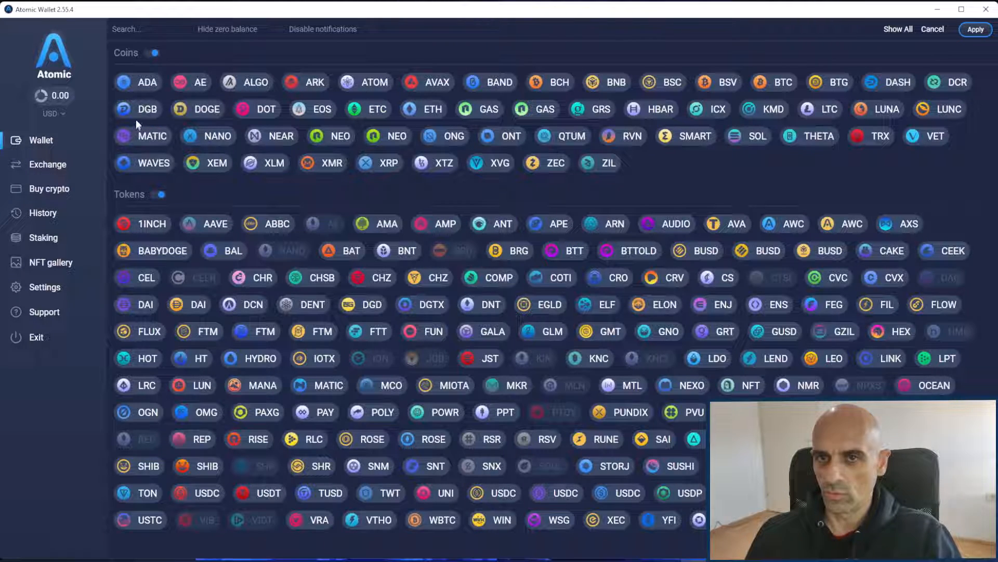
pyautogui.moveTo(306, 196)
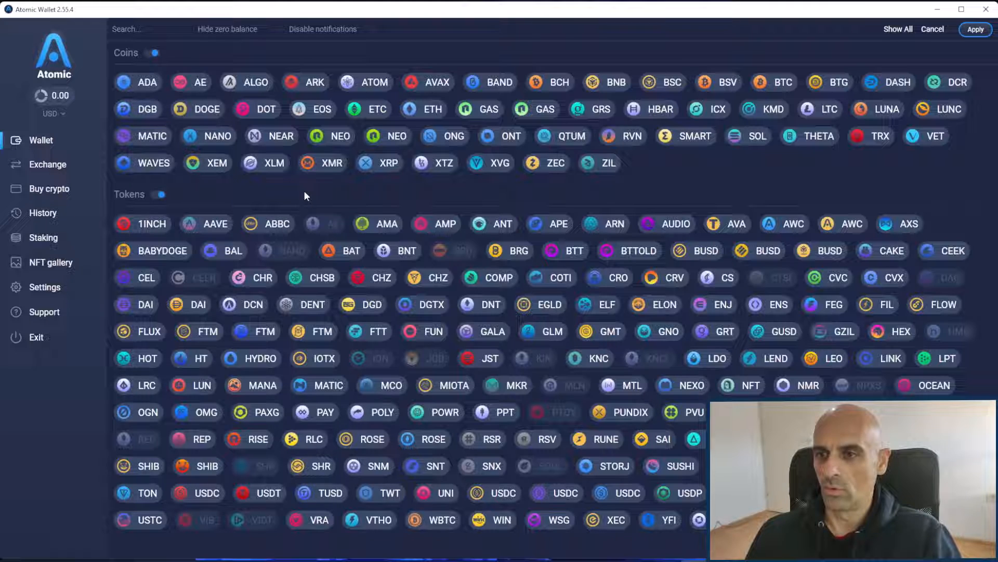
pyautogui.moveTo(264, 163)
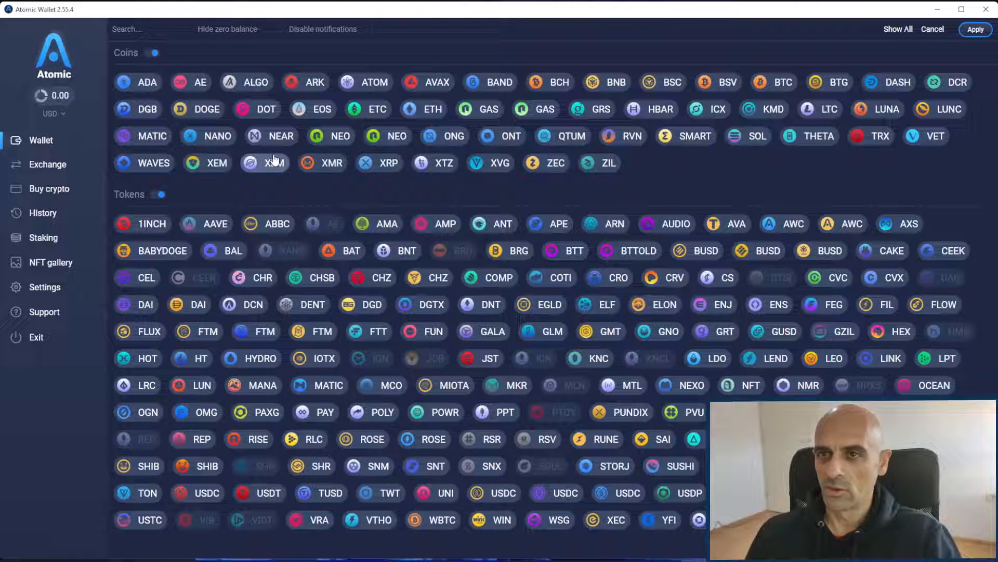
pyautogui.moveTo(205, 110)
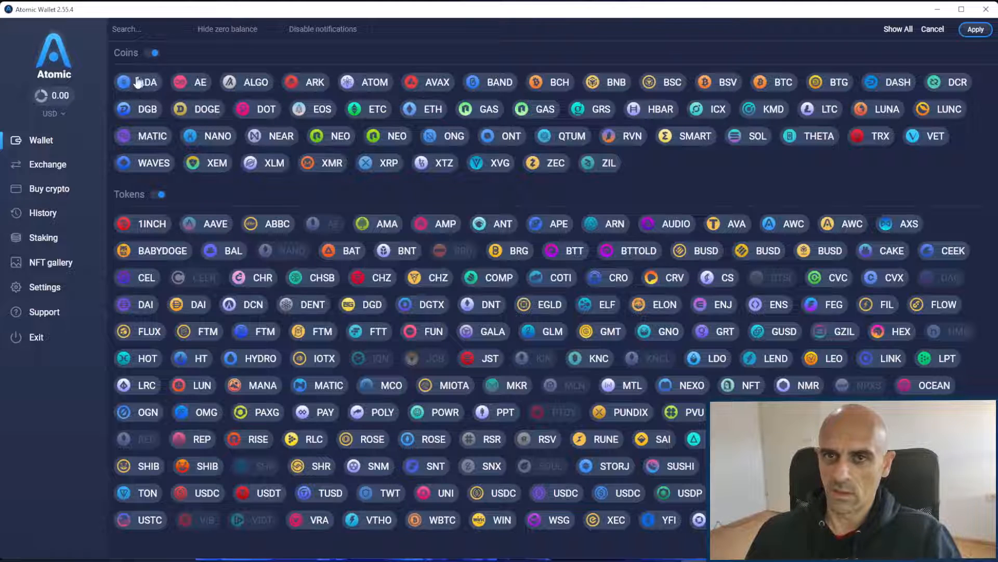
pyautogui.moveTo(426, 379)
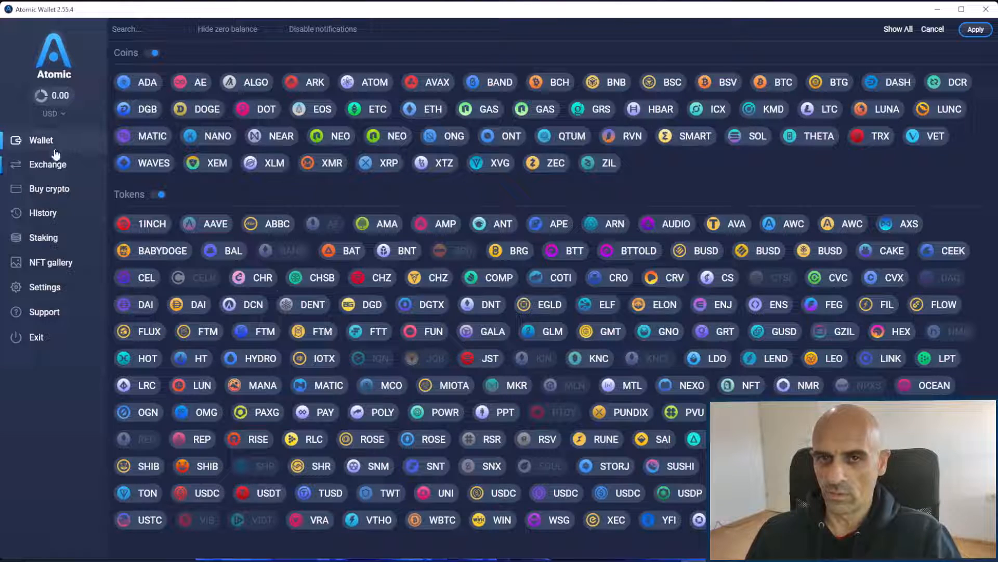
pyautogui.click(974, 29)
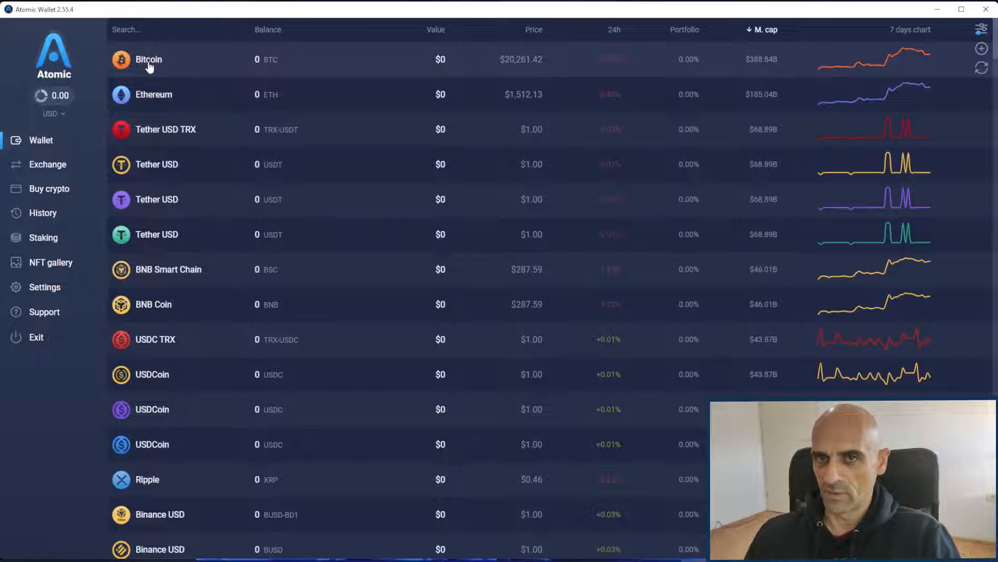
# Show Bitcoin's receive address and QR code, then return to the coin list
pyautogui.click(147, 59)
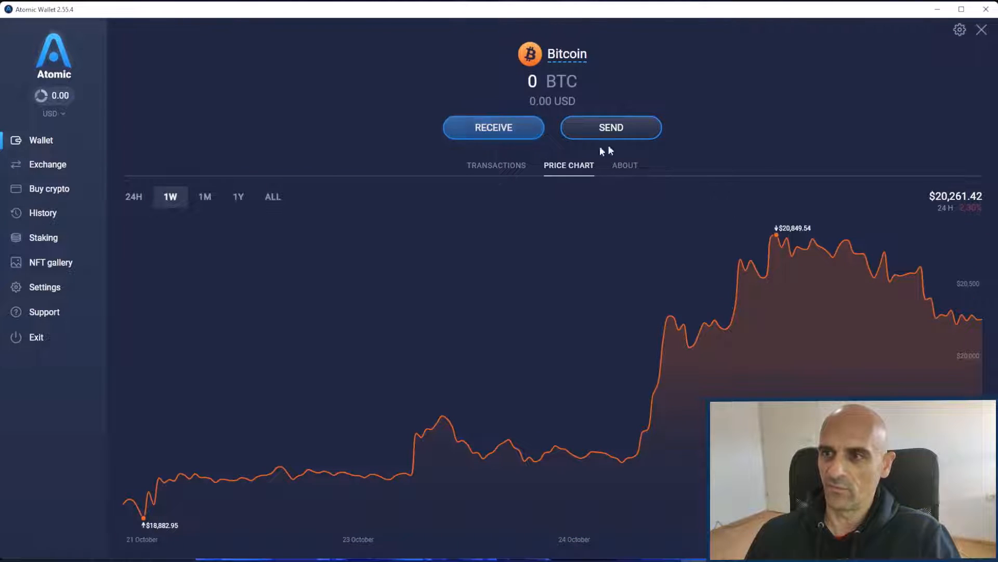
pyautogui.click(493, 127)
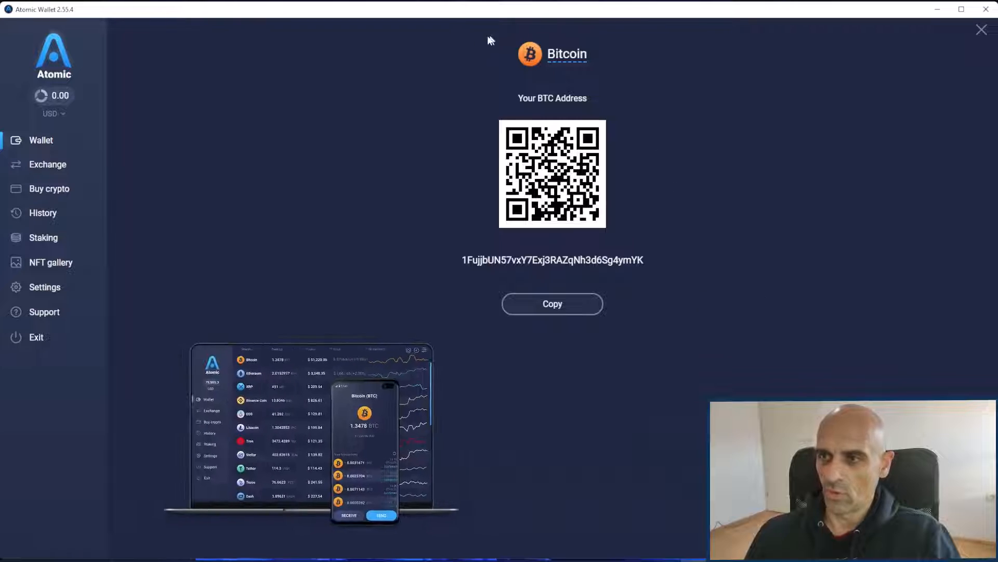
pyautogui.moveTo(529, 356)
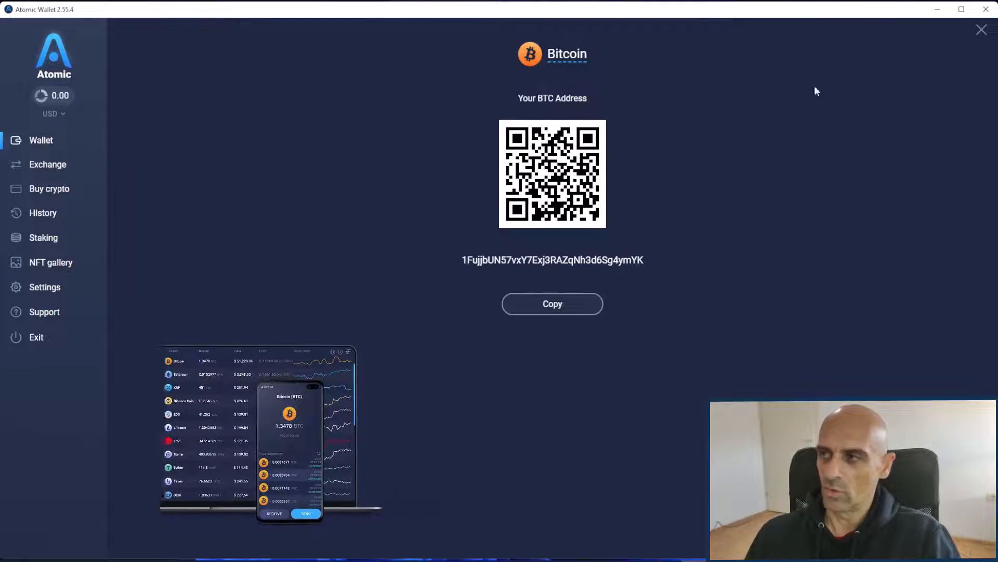
pyautogui.click(609, 127)
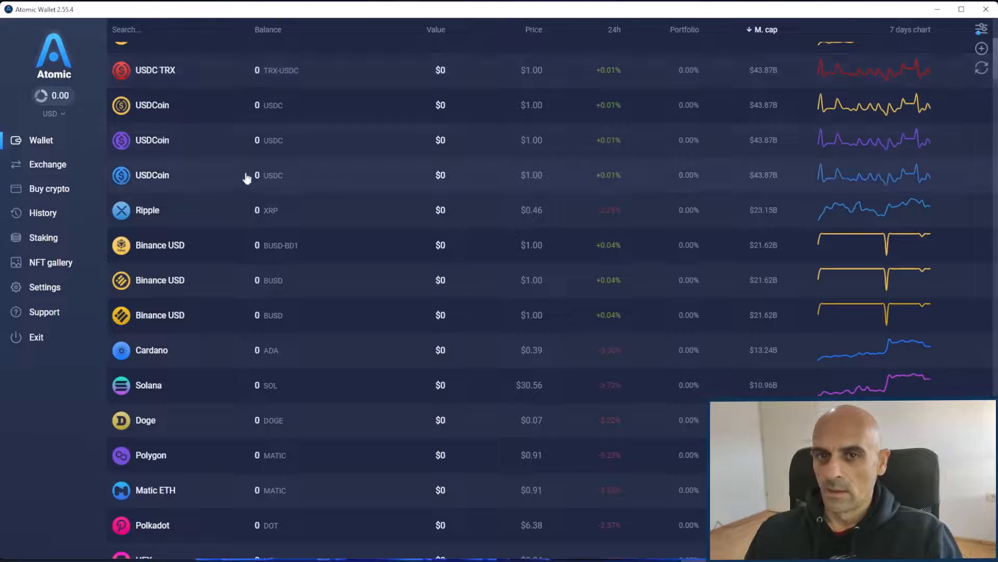
# View the Exchange screen, then the Buy crypto page quoting 200 USD as about 0.009 BTC
pyautogui.click(46, 164)
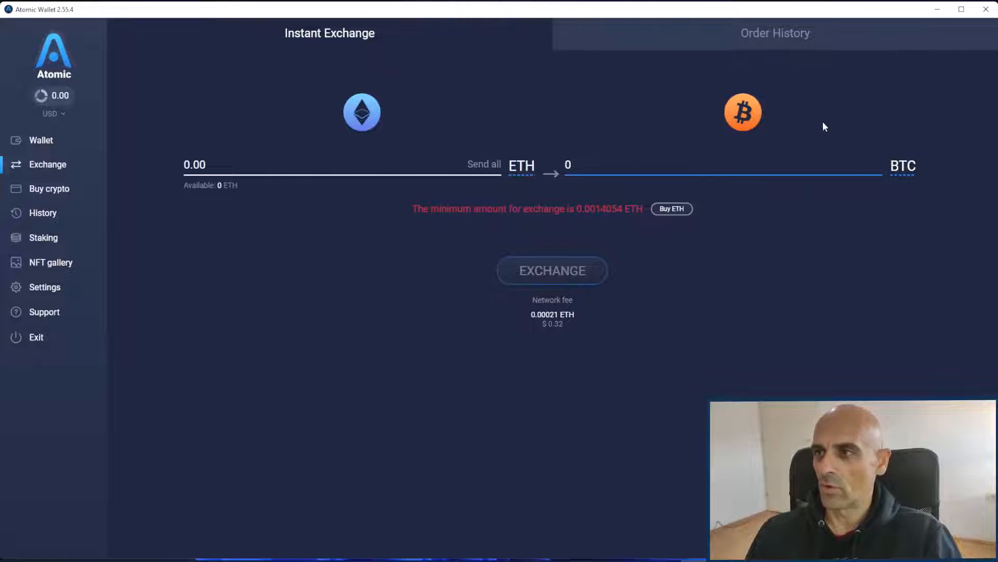
pyautogui.moveTo(380, 93)
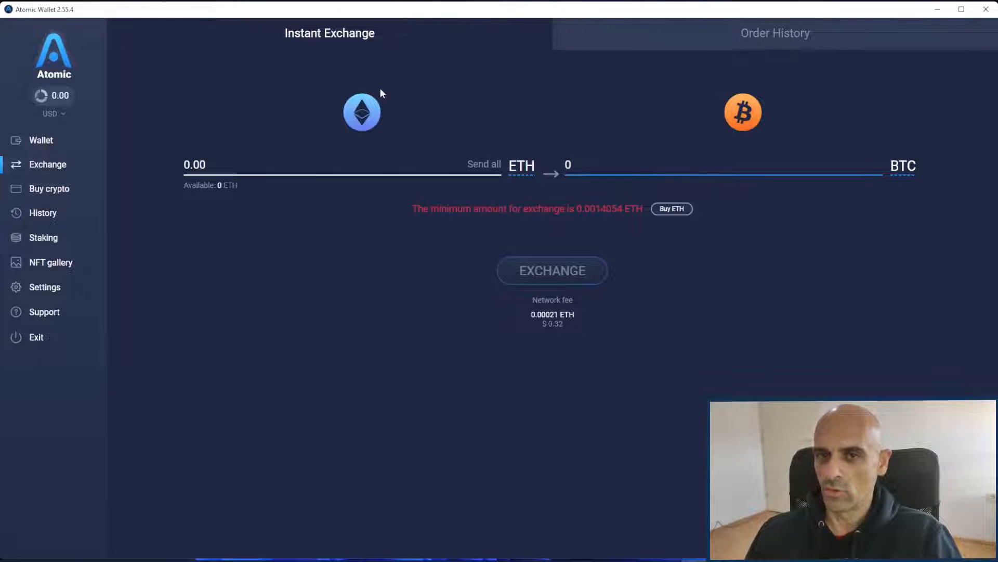
pyautogui.moveTo(483, 185)
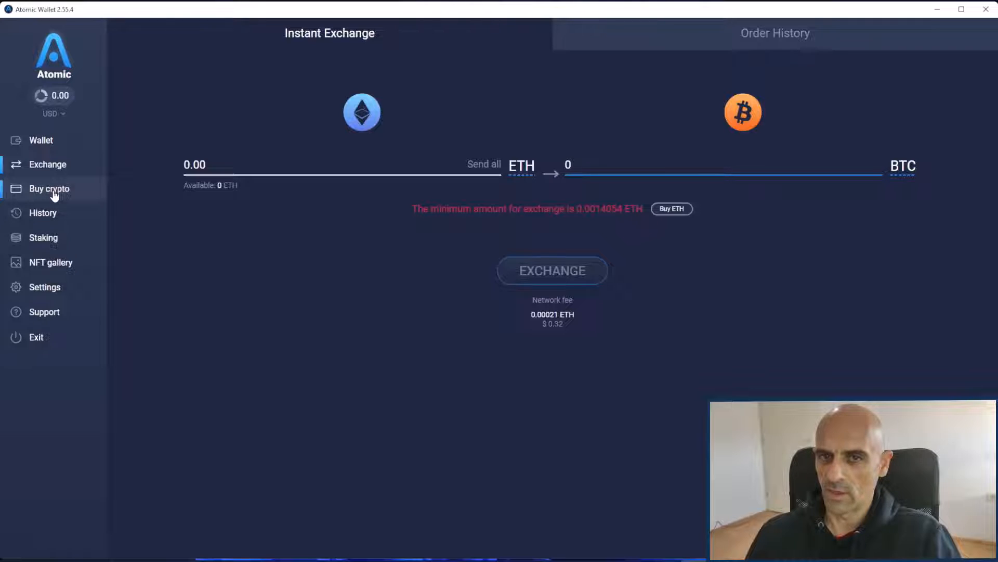
pyautogui.click(49, 189)
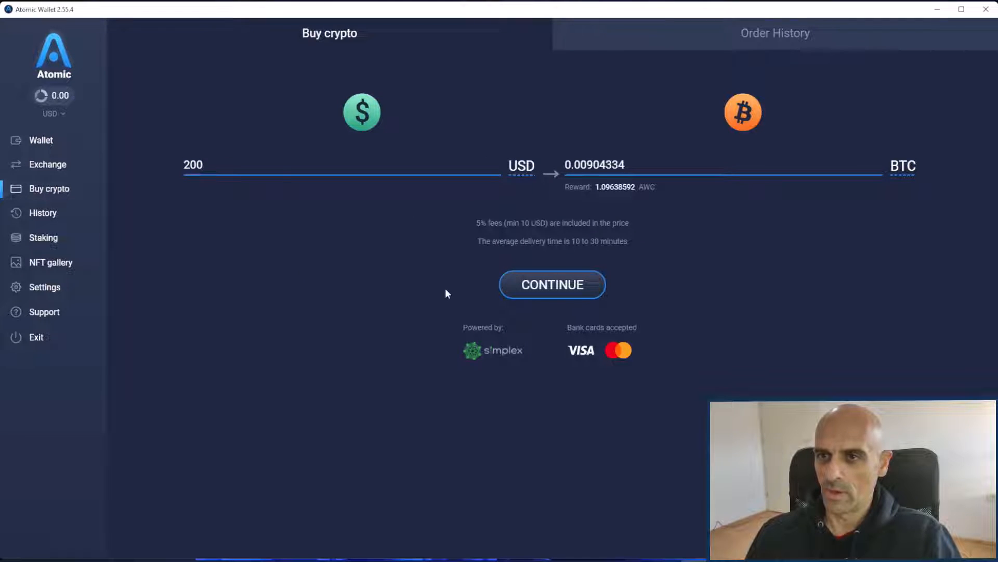
pyautogui.moveTo(654, 324)
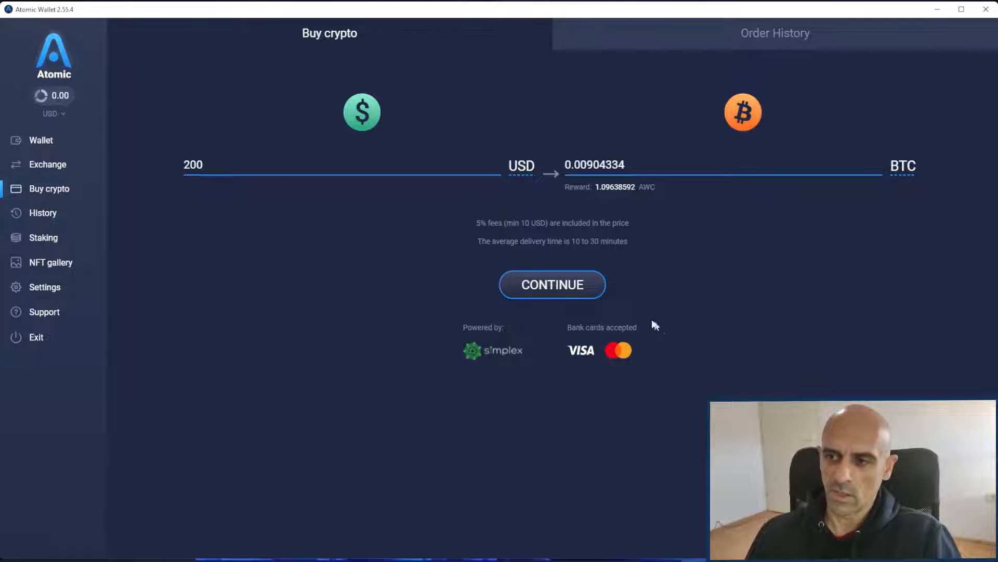
pyautogui.moveTo(642, 331)
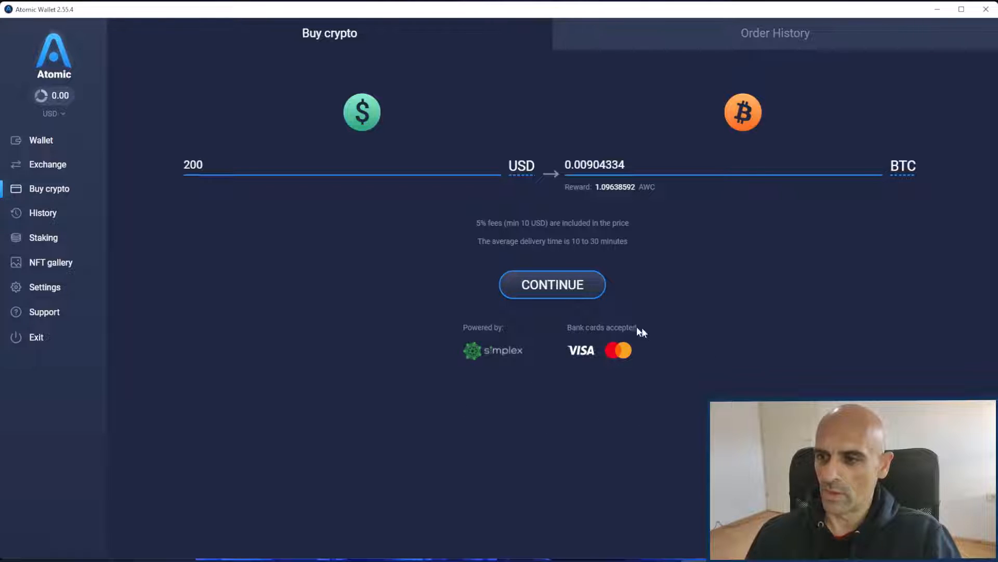
pyautogui.moveTo(648, 134)
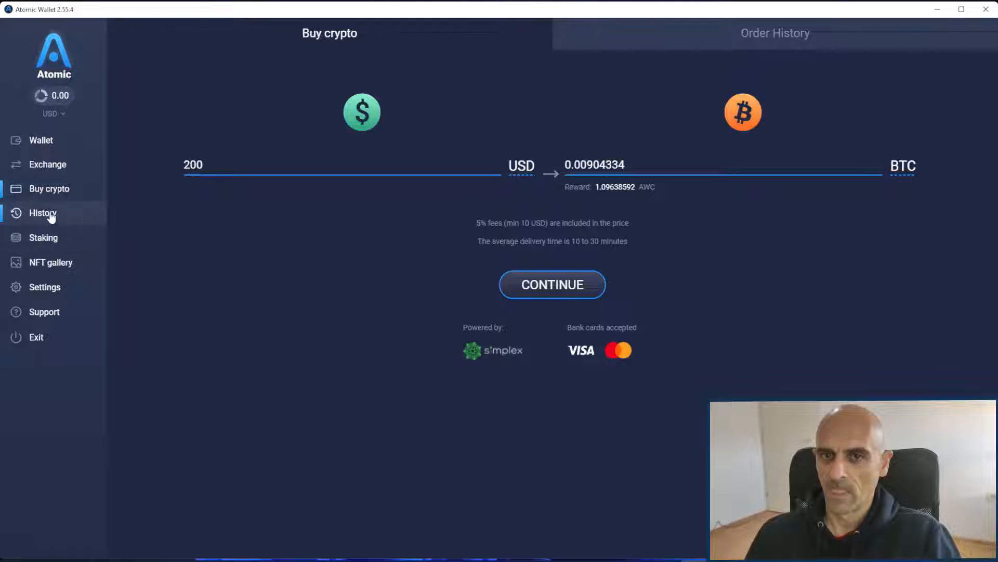
# View the empty History, then the Staking page listing reward rates per coin
pyautogui.click(42, 212)
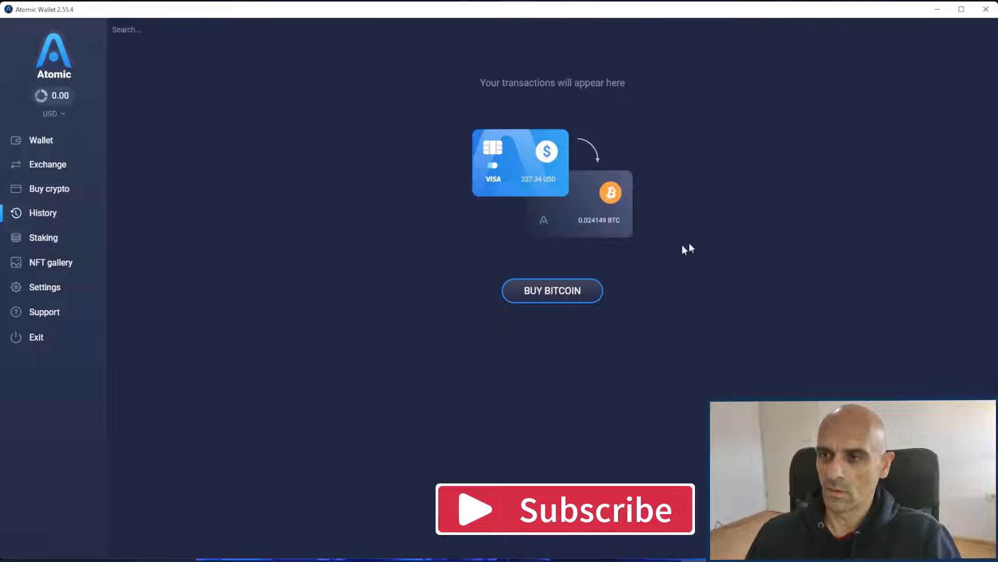
pyautogui.moveTo(356, 132)
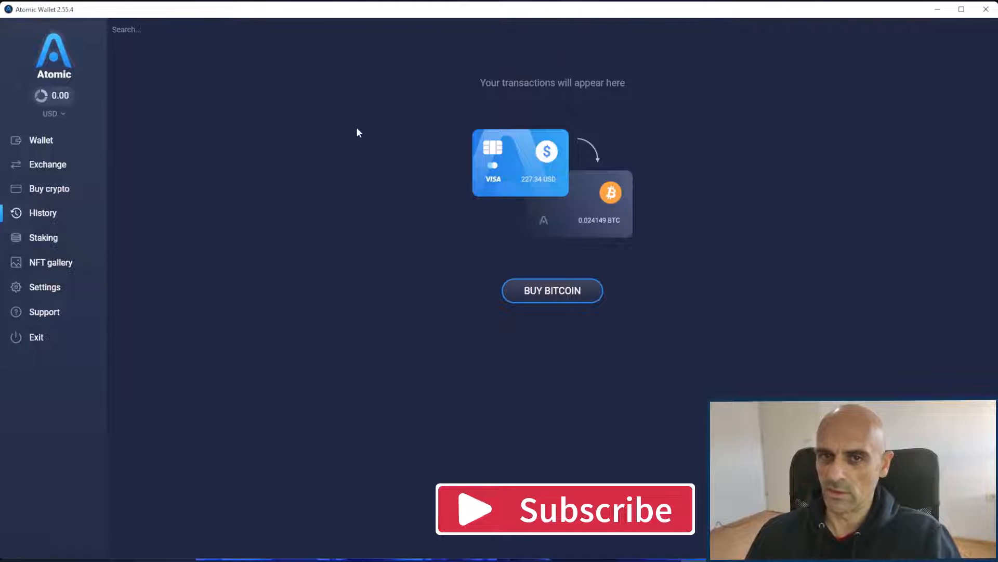
pyautogui.moveTo(218, 270)
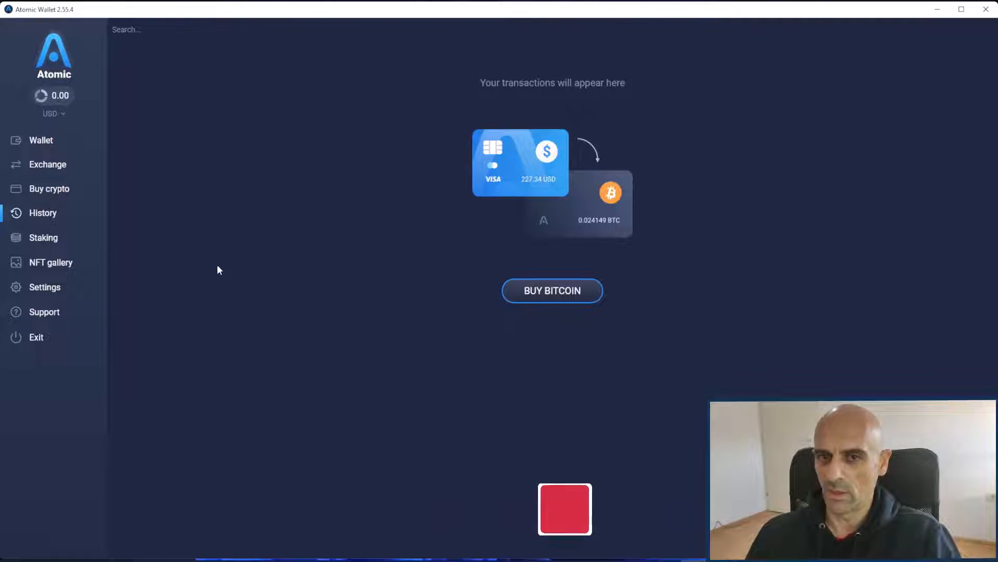
pyautogui.click(43, 238)
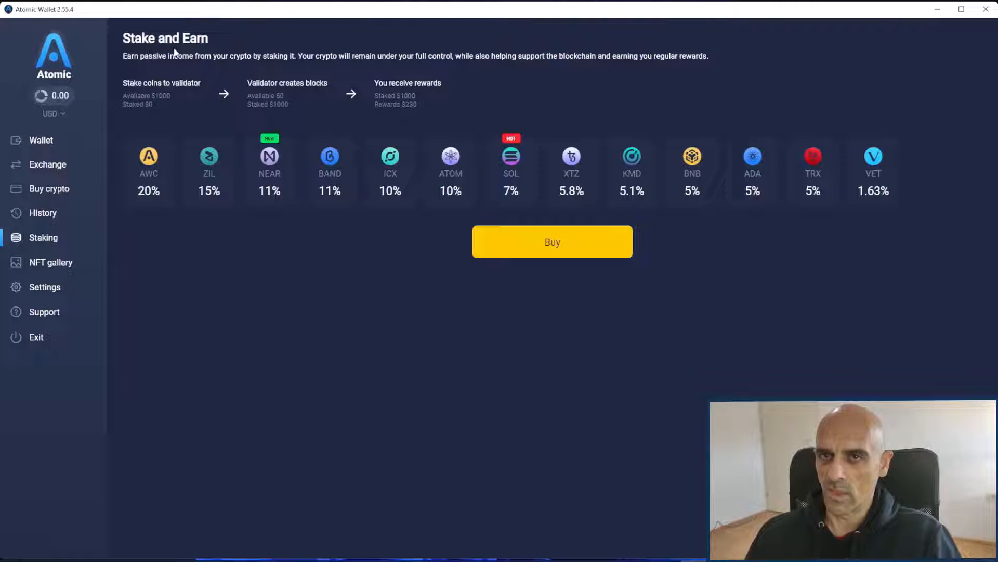
pyautogui.moveTo(264, 203)
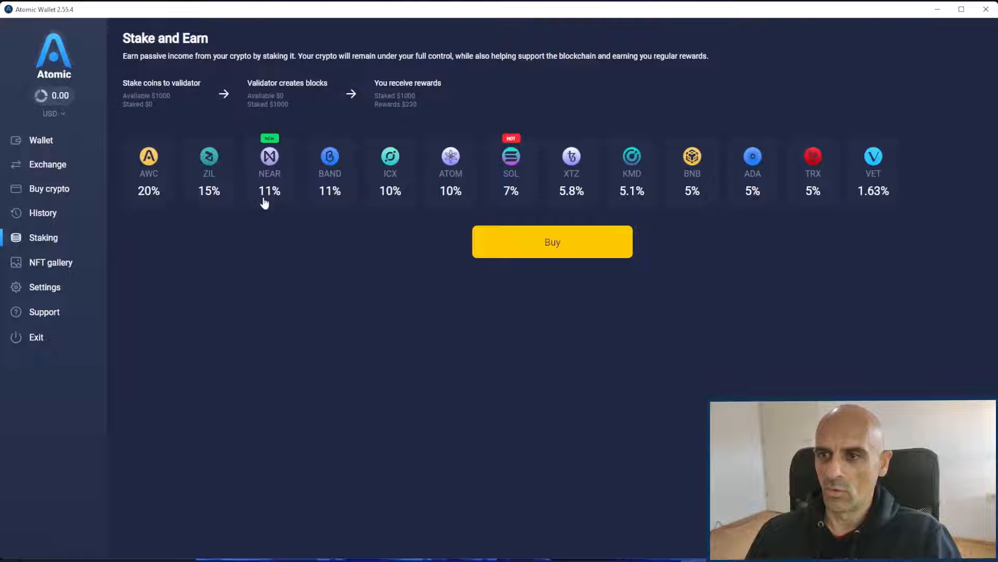
pyautogui.moveTo(153, 195)
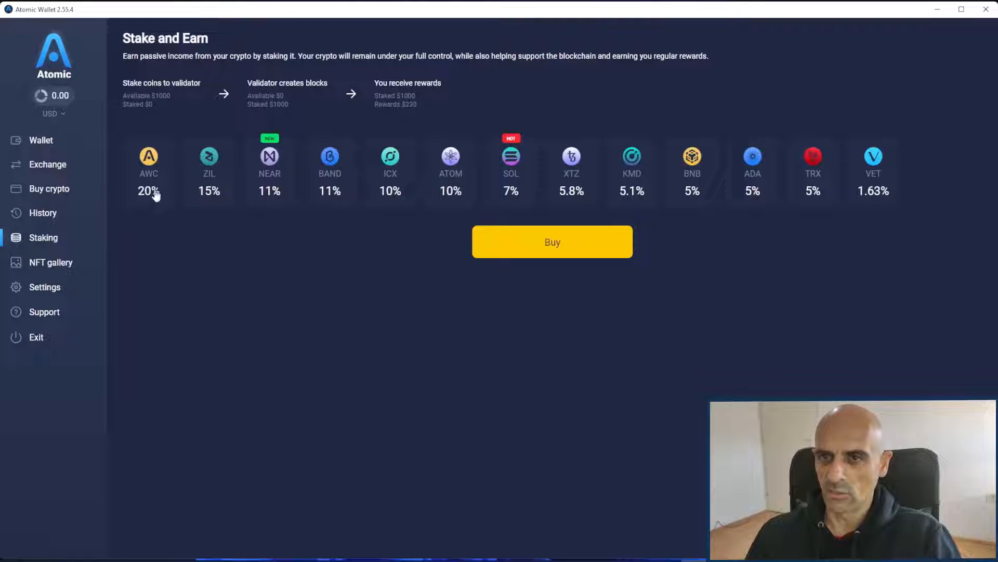
pyautogui.moveTo(51, 262)
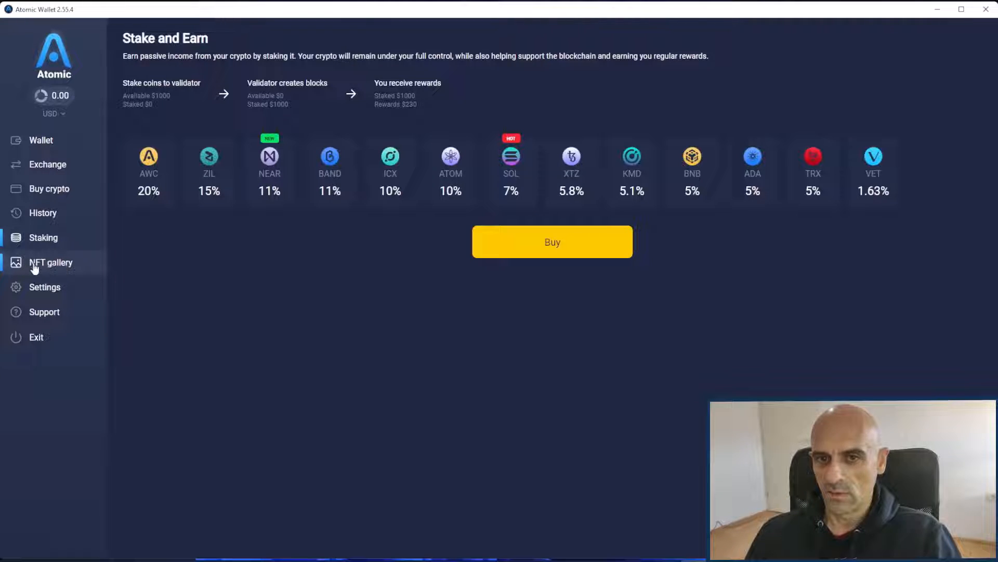
# Visit the NFT gallery, Settings membership tiers and Support page, then return to the Wallet list
pyautogui.click(51, 262)
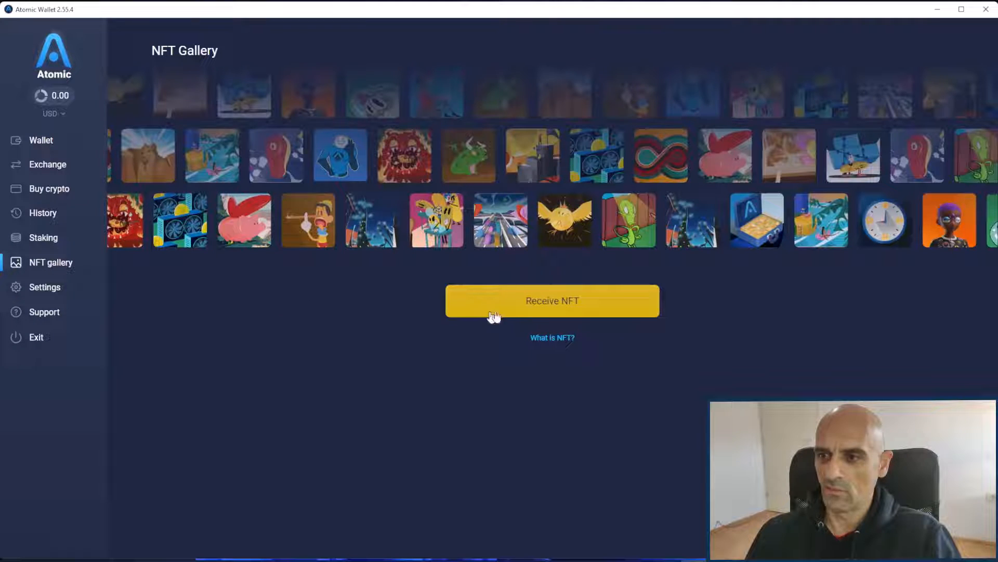
pyautogui.moveTo(44, 287)
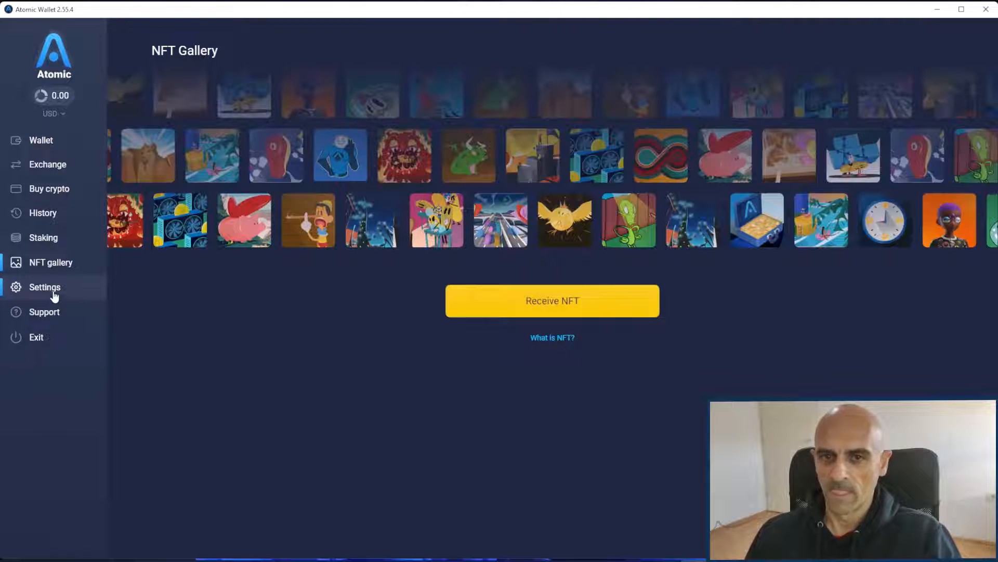
pyautogui.click(44, 287)
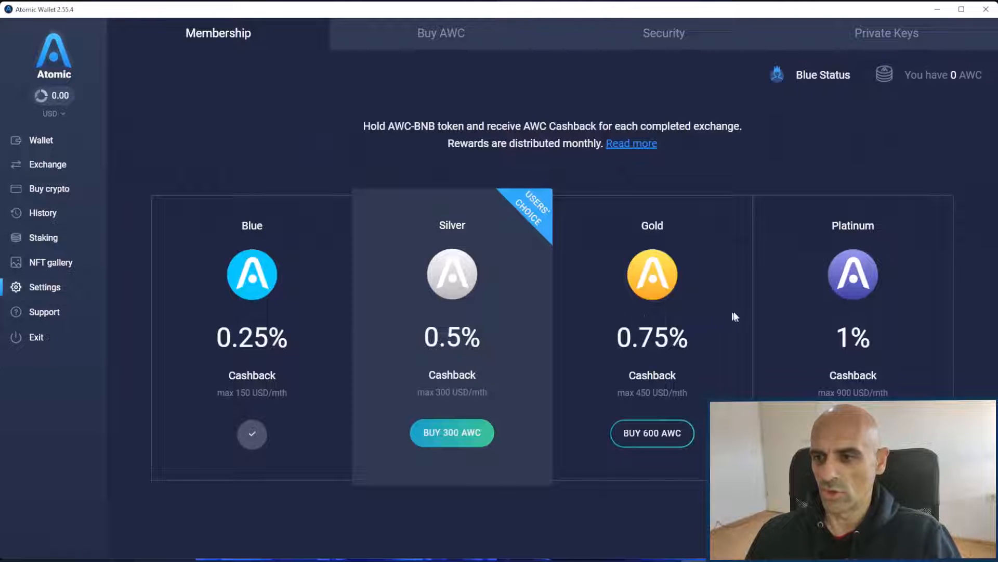
pyautogui.moveTo(214, 247)
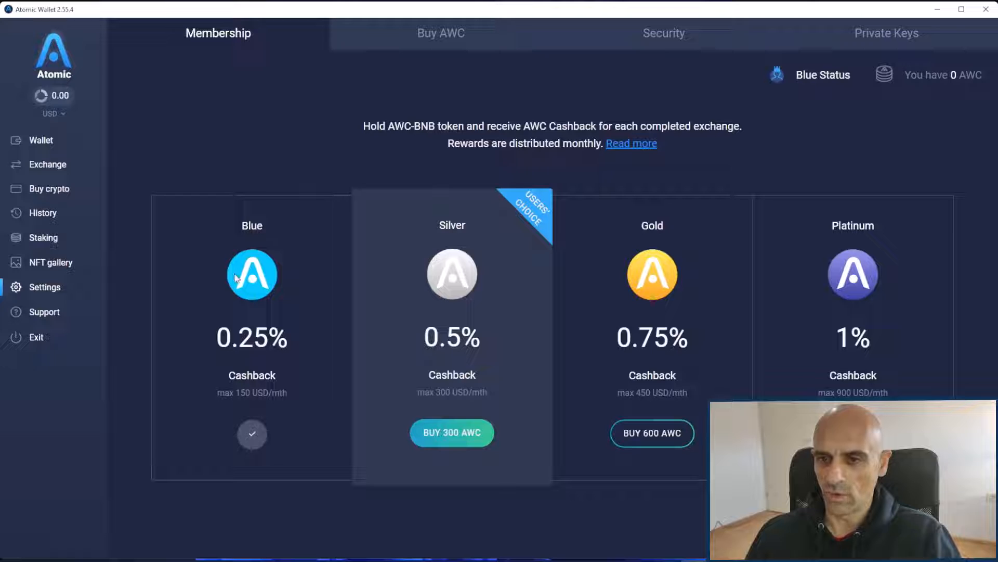
pyautogui.click(43, 311)
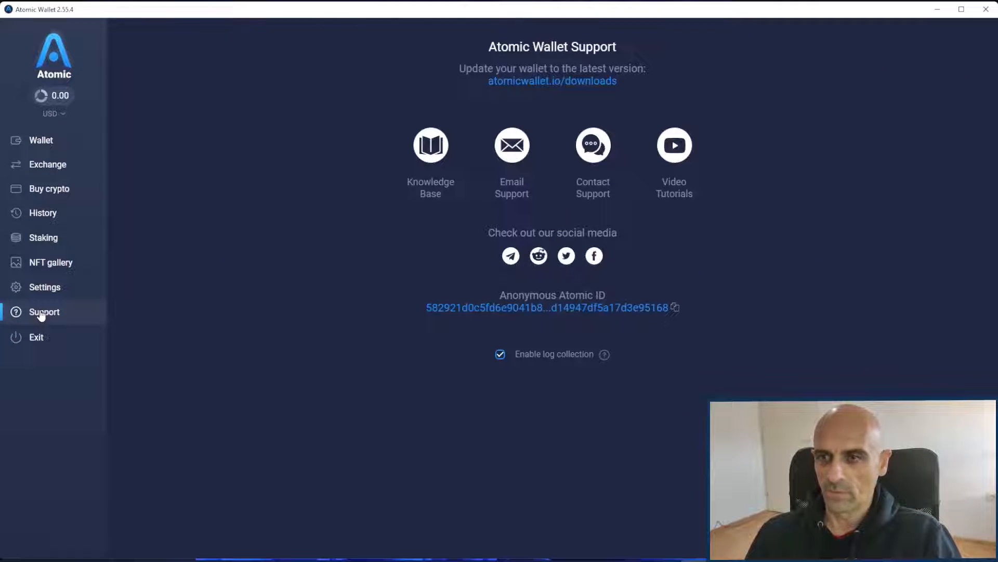
pyautogui.moveTo(286, 243)
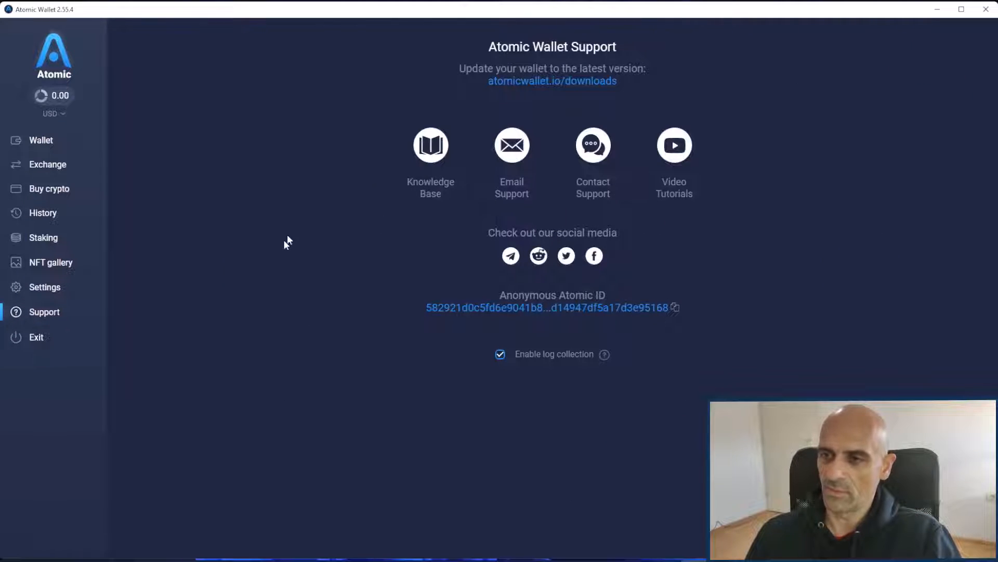
pyautogui.moveTo(798, 25)
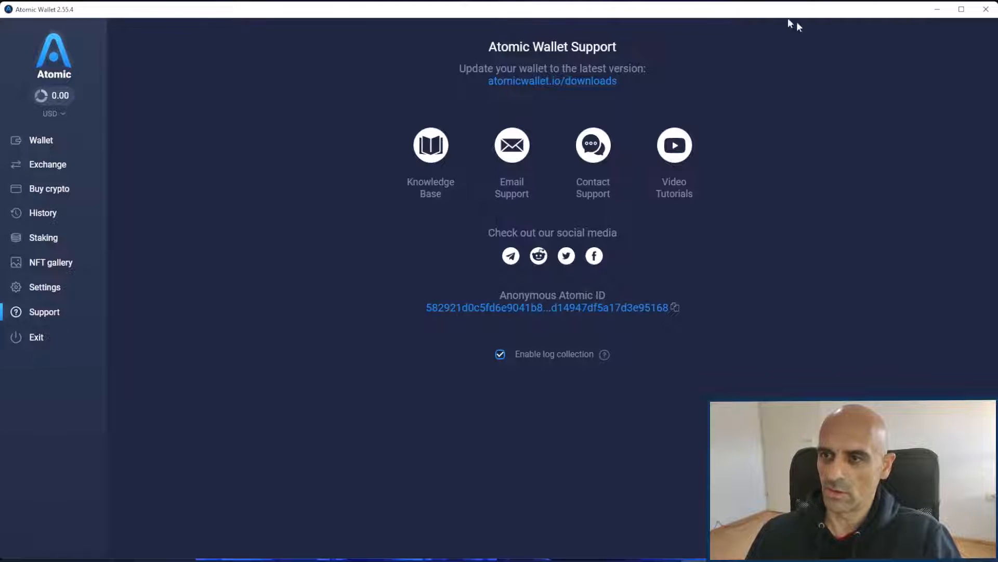
pyautogui.moveTo(350, 388)
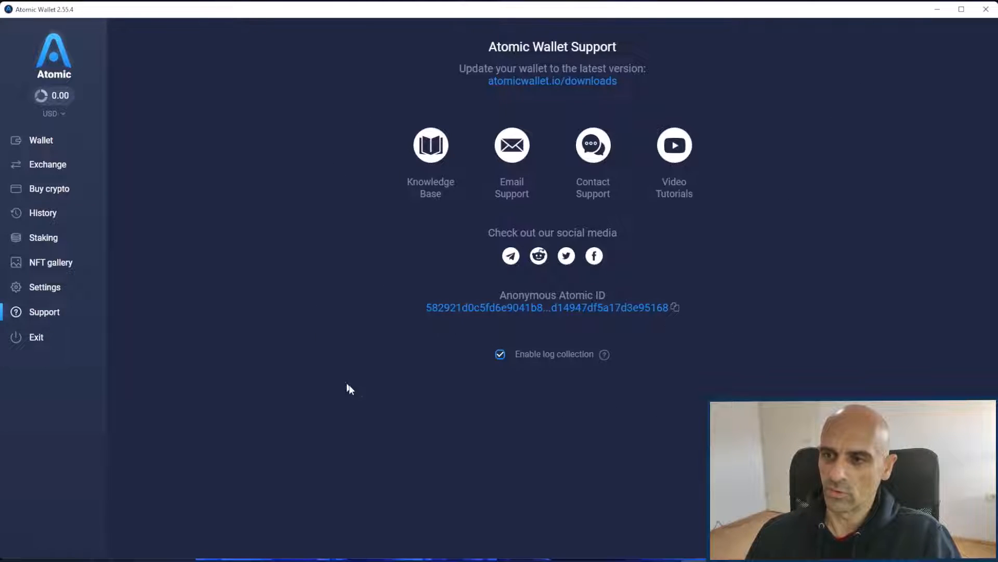
pyautogui.click(42, 140)
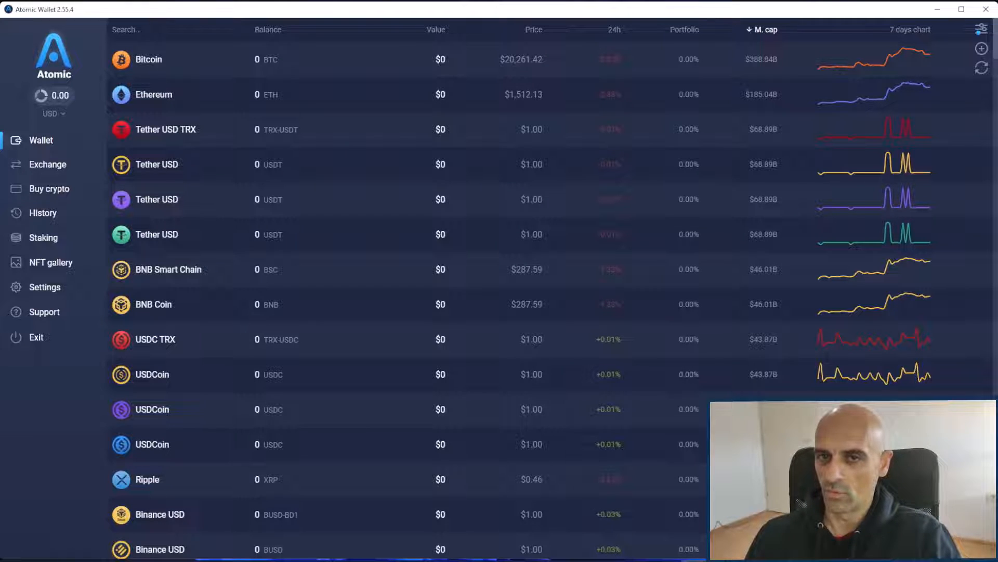
pyautogui.moveTo(507, 288)
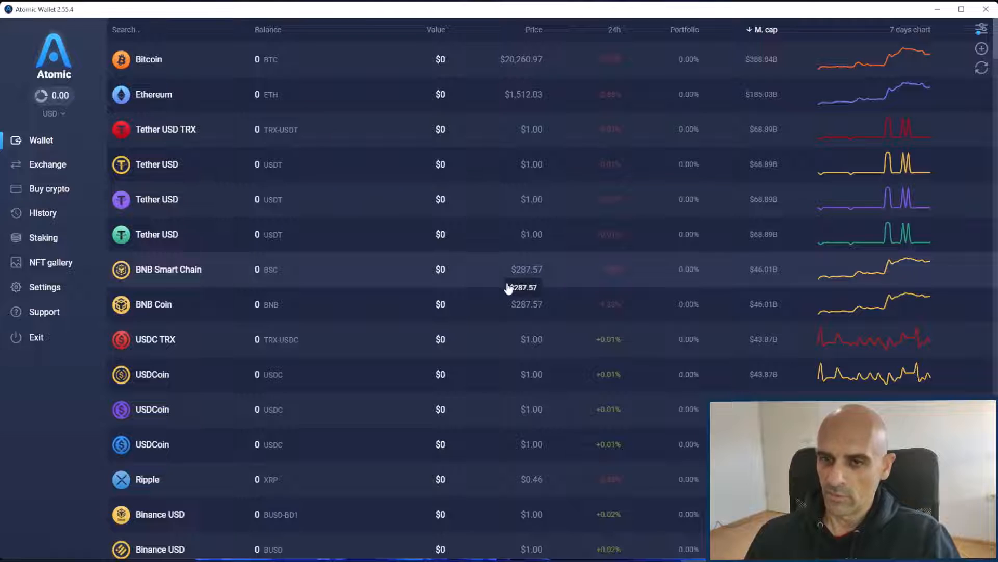